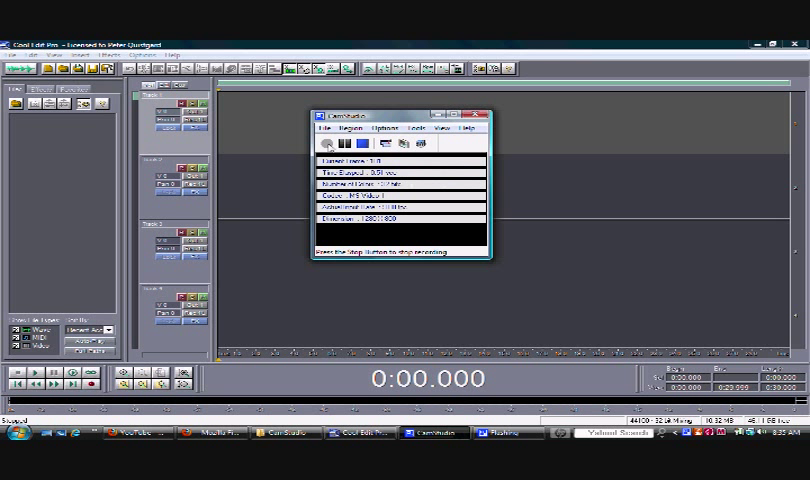
- Finish Track 2's left pan setting and close its Pan dialog
{"action": "left_click", "coordinate": [478, 117]}
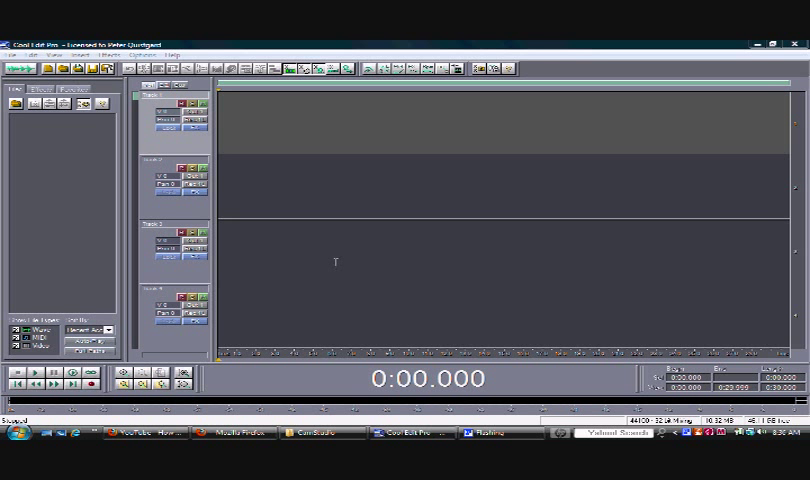
{"action": "mouse_move", "coordinate": [418, 416]}
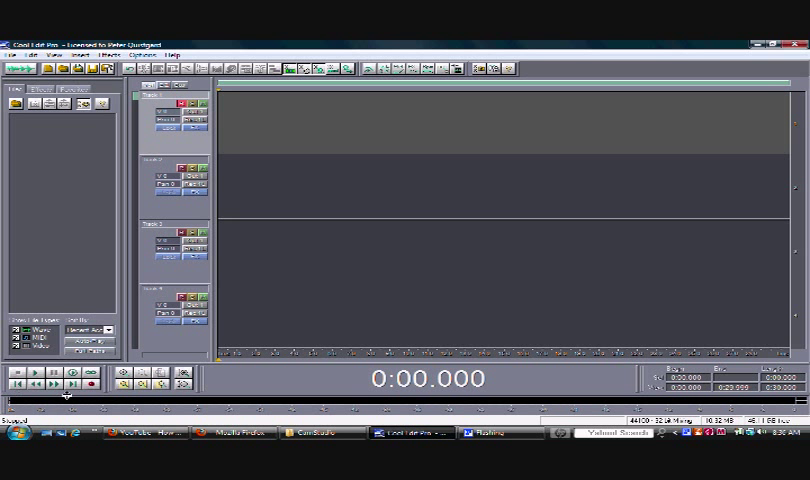
{"action": "left_click", "coordinate": [88, 386]}
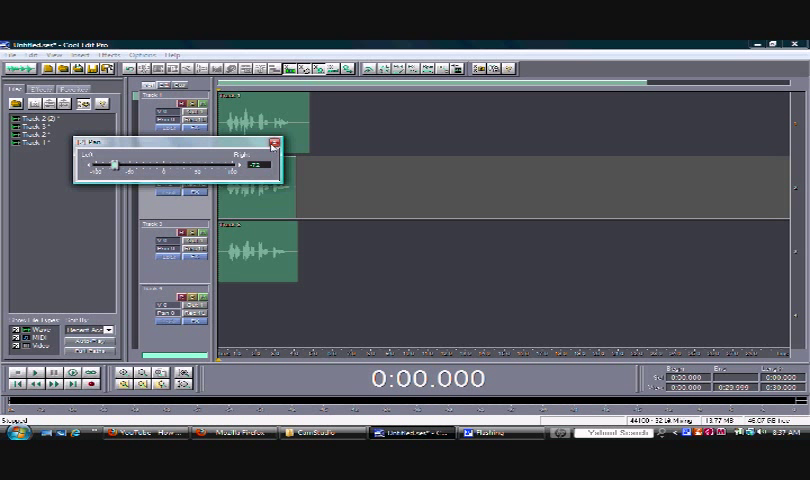
{"action": "left_click", "coordinate": [273, 137]}
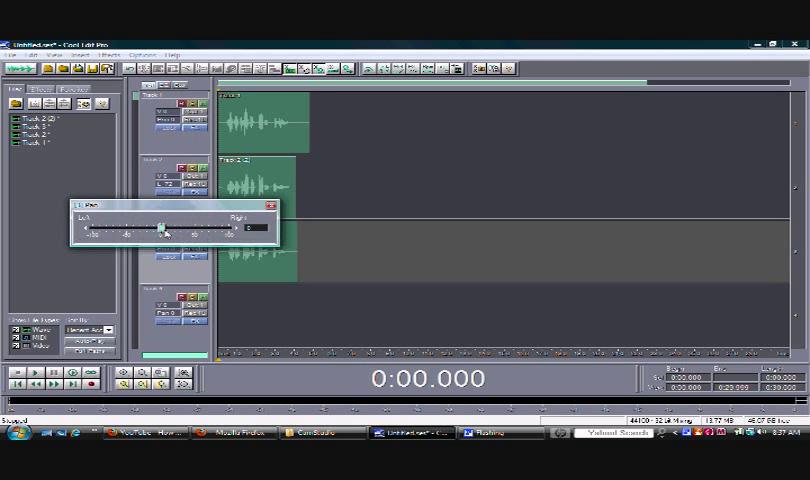
- Pan Track 3 toward the right, opposite Track 2's left pan
{"action": "left_click_drag", "start_coordinate": [165, 227], "coordinate": [175, 227]}
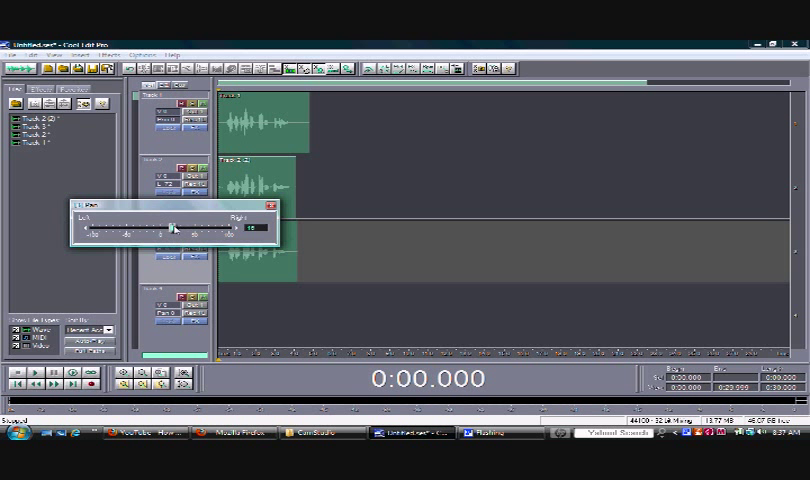
{"action": "left_click_drag", "start_coordinate": [175, 228], "coordinate": [213, 228]}
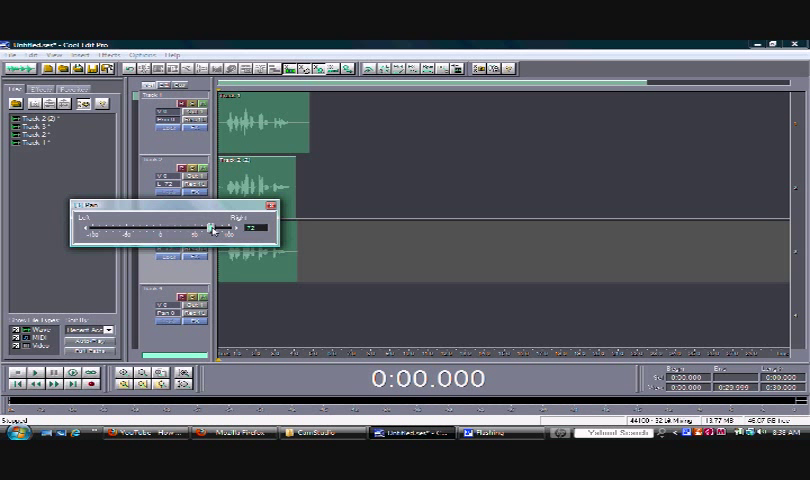
{"action": "left_click_drag", "start_coordinate": [214, 227], "coordinate": [208, 227]}
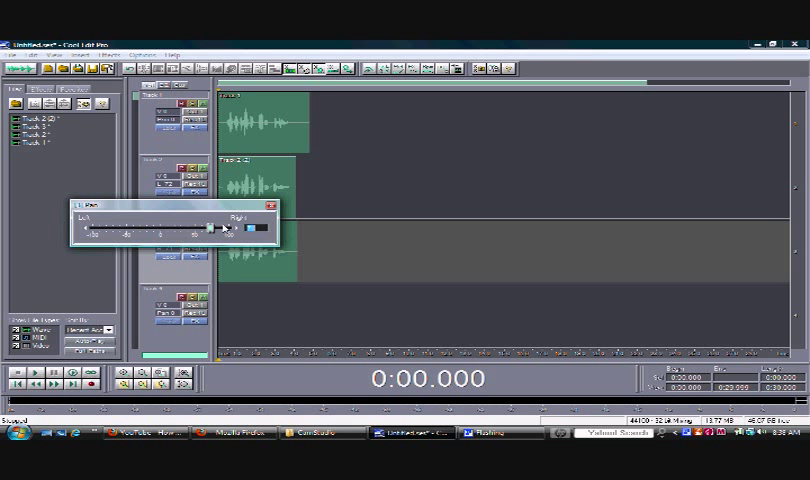
{"action": "left_click_drag", "start_coordinate": [213, 227], "coordinate": [225, 227]}
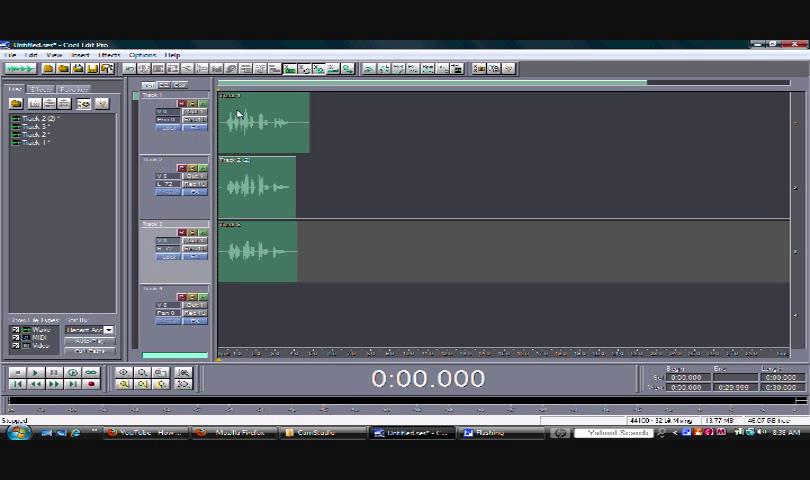
{"action": "mouse_move", "coordinate": [270, 187]}
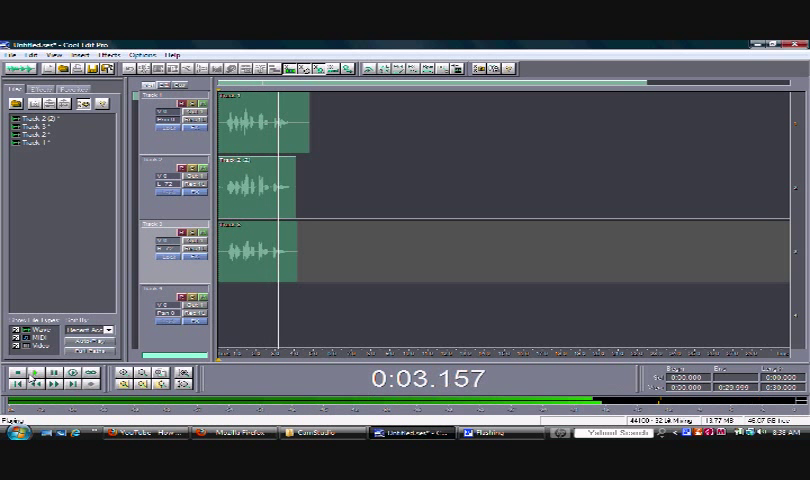
- Stop playback after auditioning the three panned vocal takes together
{"action": "left_click", "coordinate": [30, 387]}
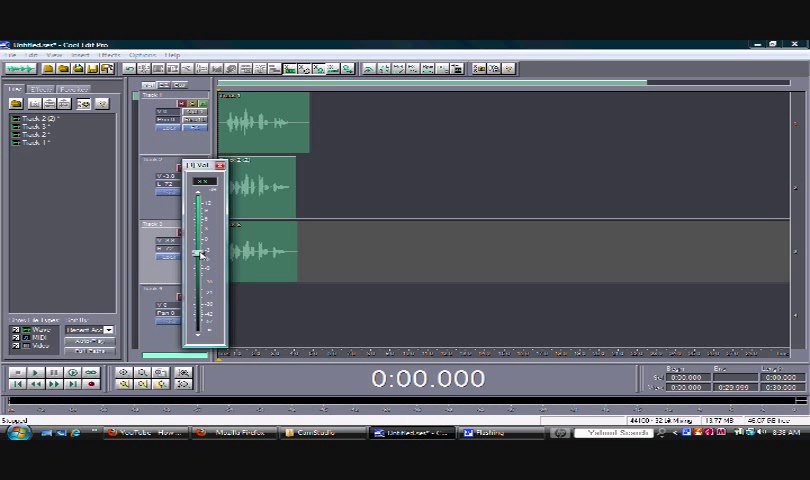
- Lower Track 2's volume fader slightly beneath the first take
{"action": "left_click", "coordinate": [218, 163]}
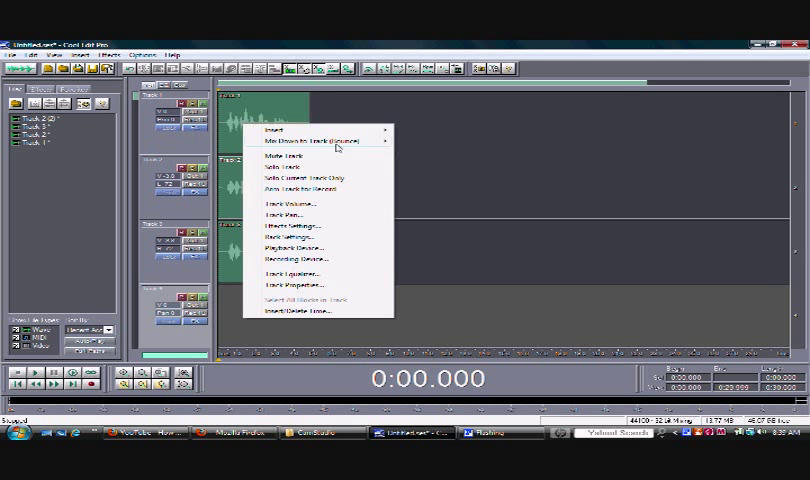
{"action": "mouse_move", "coordinate": [320, 142]}
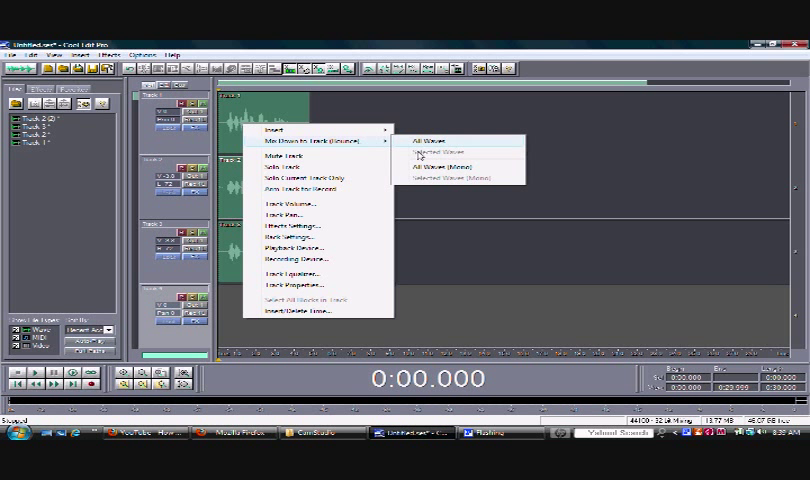
{"action": "mouse_move", "coordinate": [440, 165]}
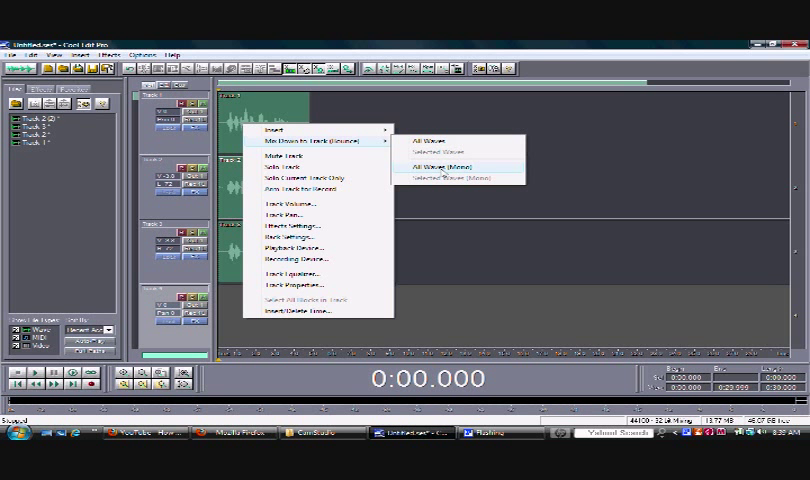
- Bounce all three tracks to one mono mixdown waveform and play it
{"action": "left_click", "coordinate": [437, 164]}
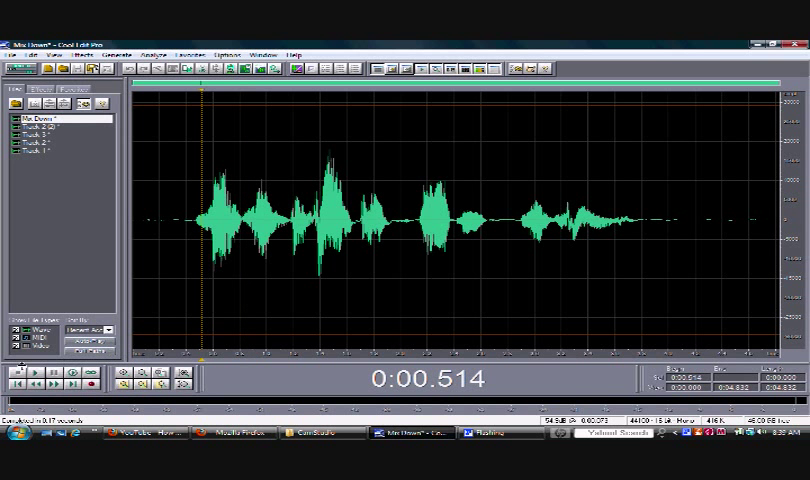
{"action": "left_click", "coordinate": [32, 386]}
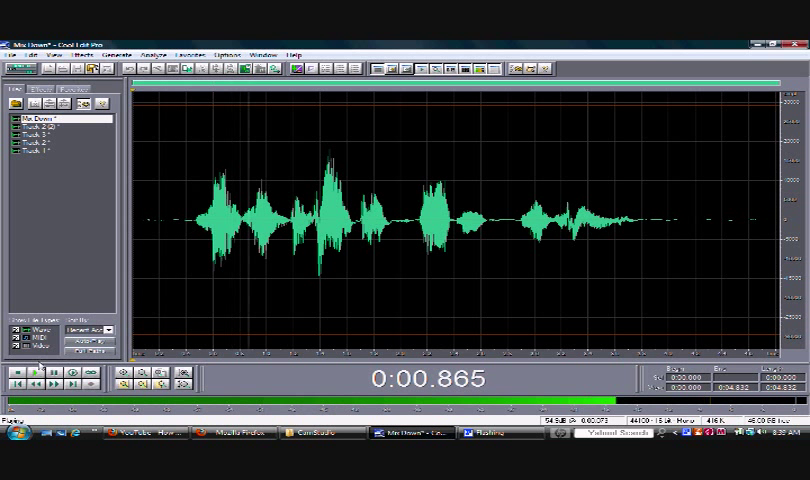